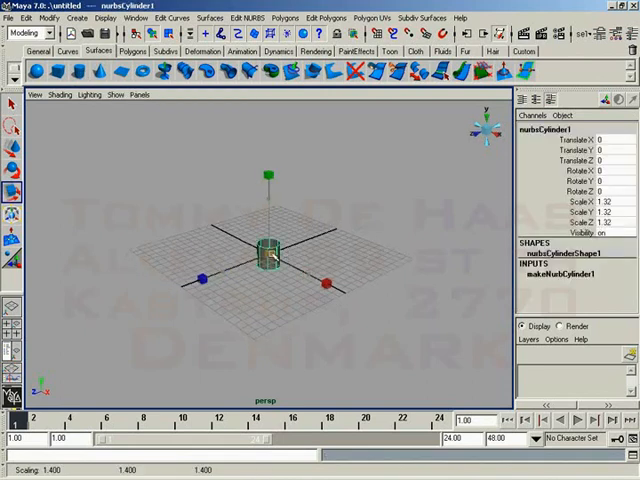
- Scale nurbsCylinder1 uniformly to about 10.279
left_click_drag(268, 170, 268, 126)
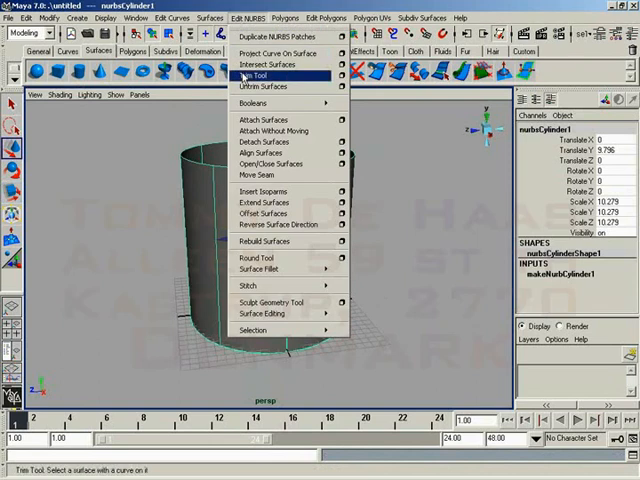
mouse_move(264, 192)
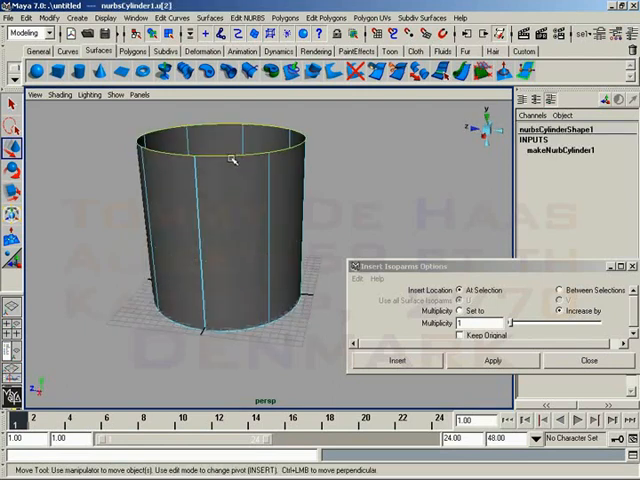
- Pick an isoparm on the cylinder and move it up just below the top rim
left_click(236, 204)
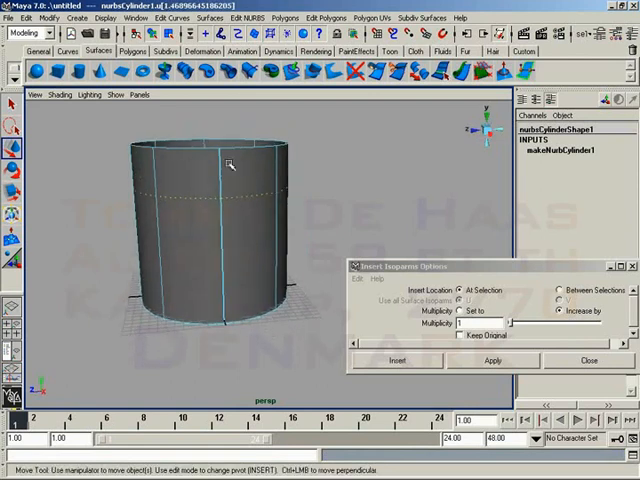
left_click(396, 360)
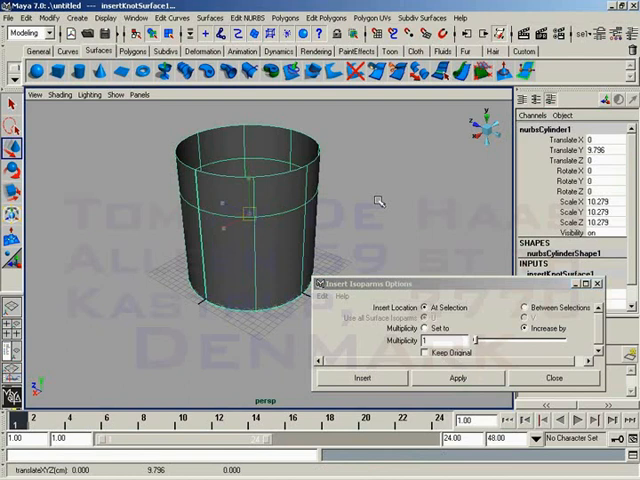
- Set Insert Location to Between Selections and pick a second mid-height isoparm
left_click(524, 308)
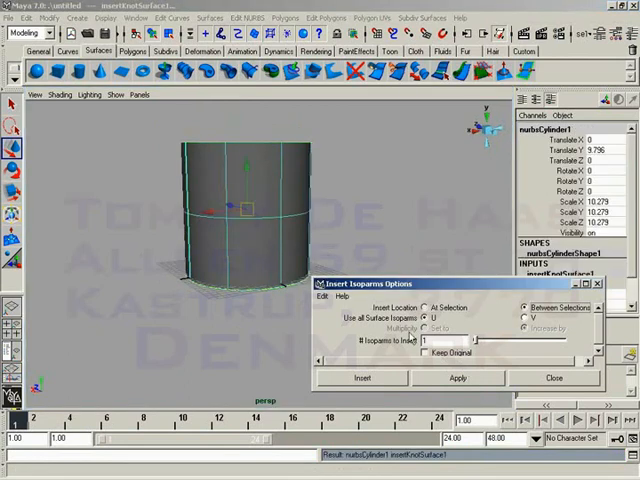
mouse_move(218, 192)
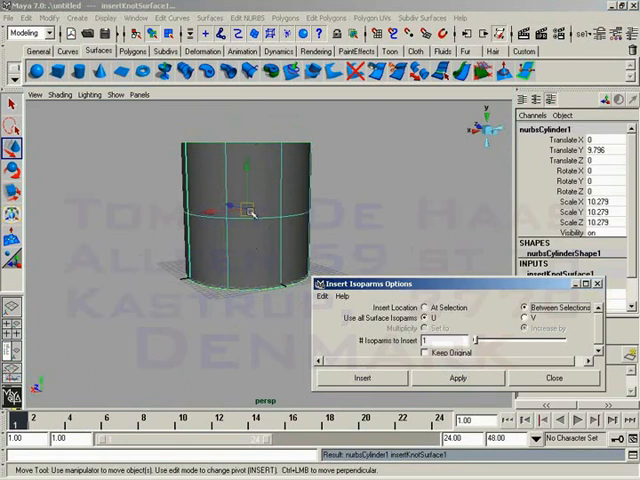
left_click(362, 378)
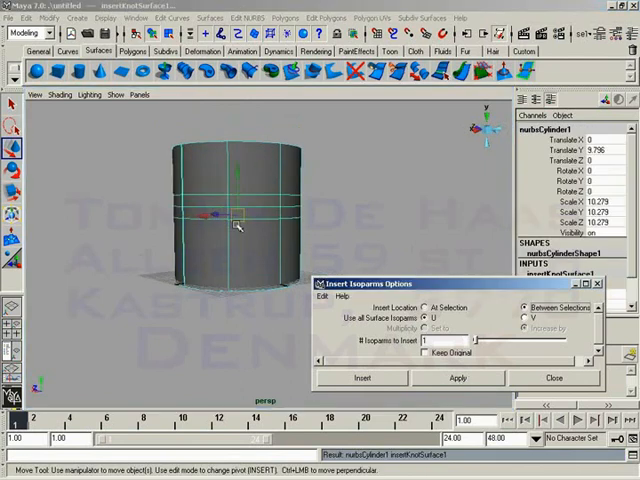
mouse_move(240, 196)
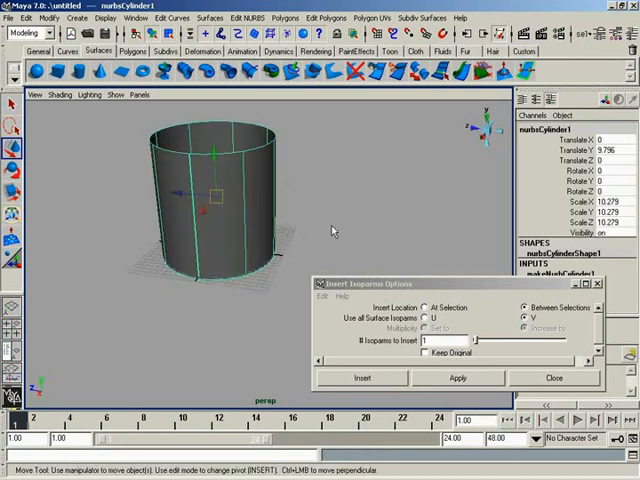
- Set Insert Location back to At Selection for the plain cylinder
left_click(426, 352)
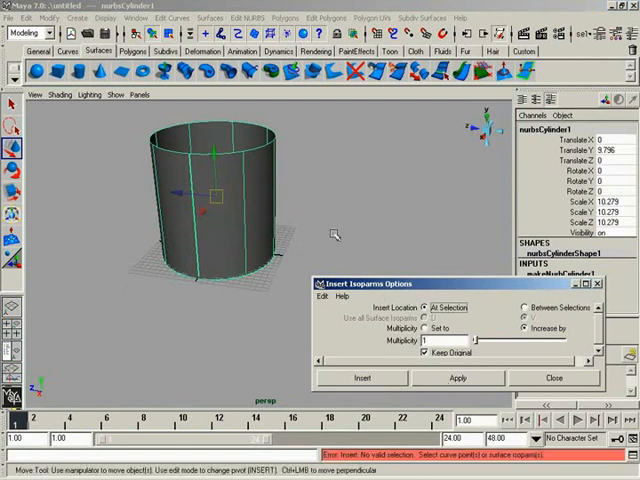
- Enter isoparm mode on the cylinder and enable Keep Original in the insert options
right_click(262, 230)
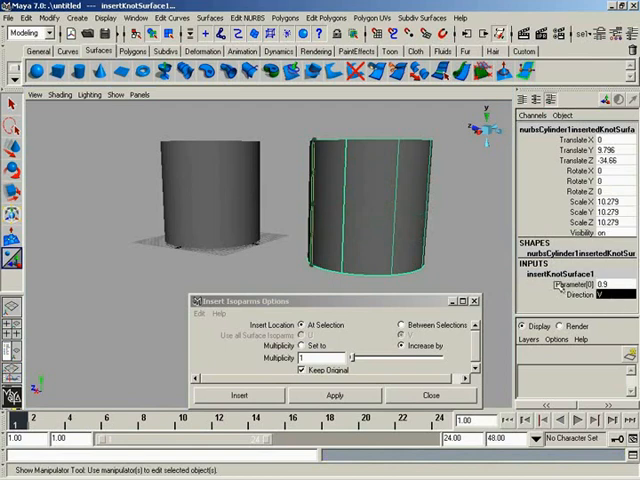
left_click(608, 296)
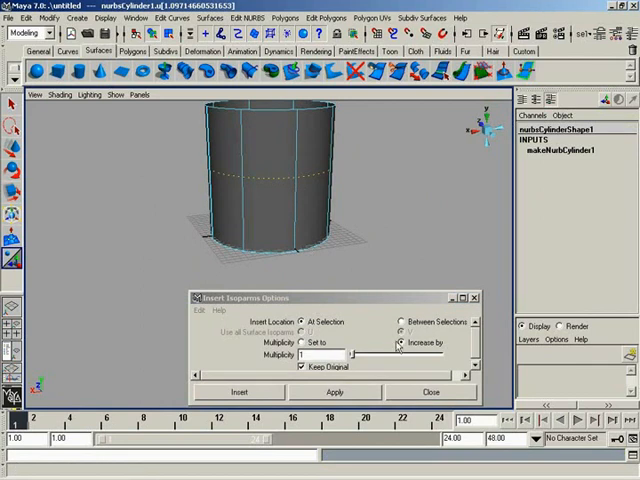
mouse_move(370, 348)
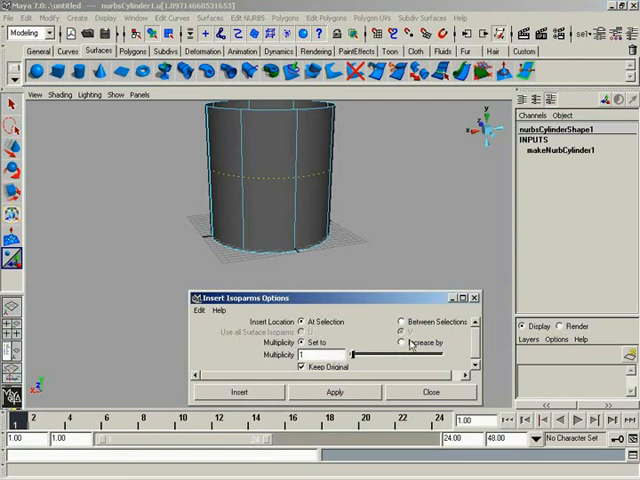
- Pick an isoparm near the top and a vertical isoparm on the cylinder's side
left_click(400, 342)
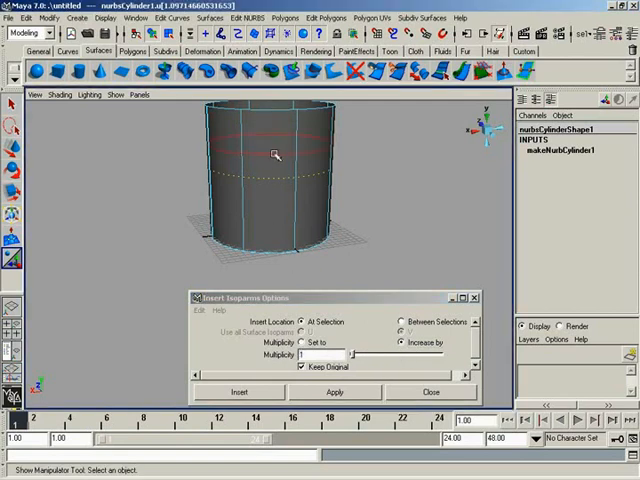
left_click(306, 344)
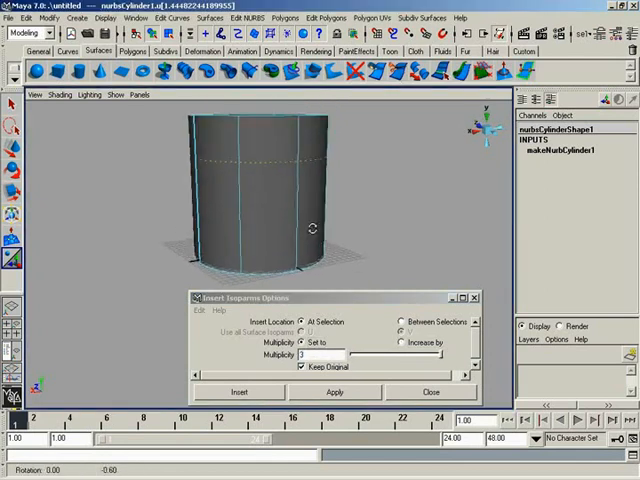
left_click(336, 392)
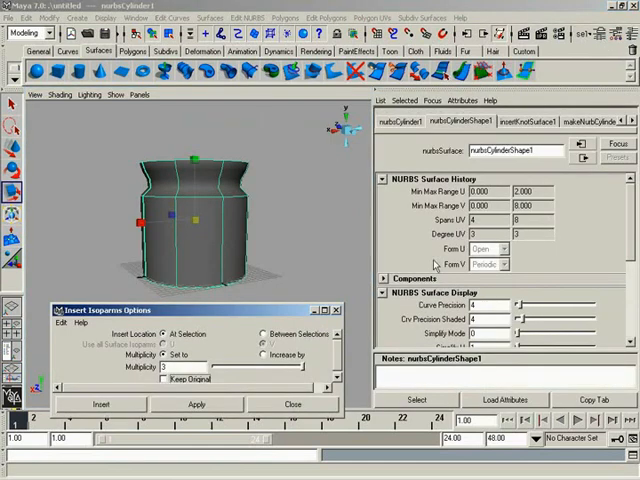
- Inspect nurbsCylinderShape1's surface display attributes and dolly in on the vase
left_click(384, 292)
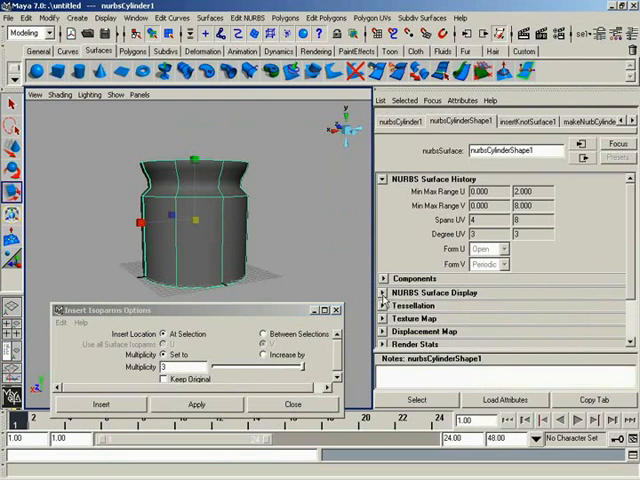
left_click(432, 292)
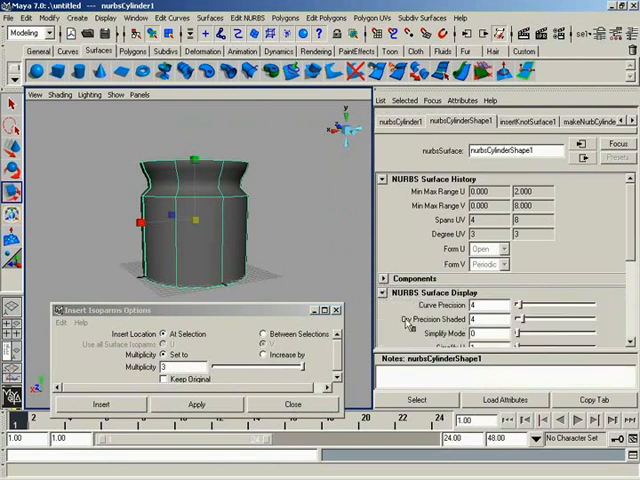
left_click_drag(516, 320, 556, 320)
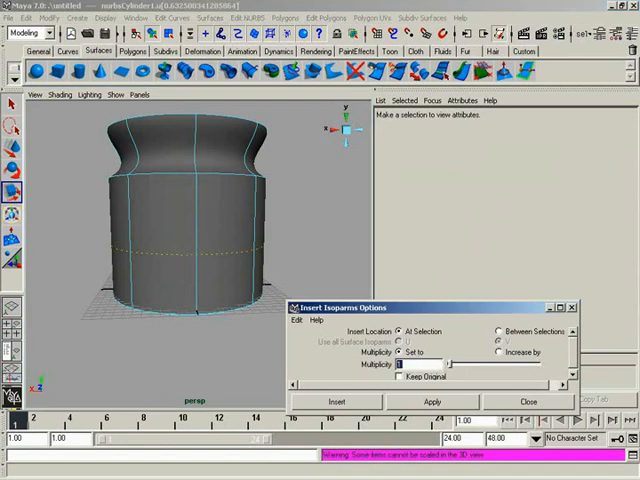
- Insert higher-multiplicity isoparms at the chosen low position on the vase body
left_click(336, 400)
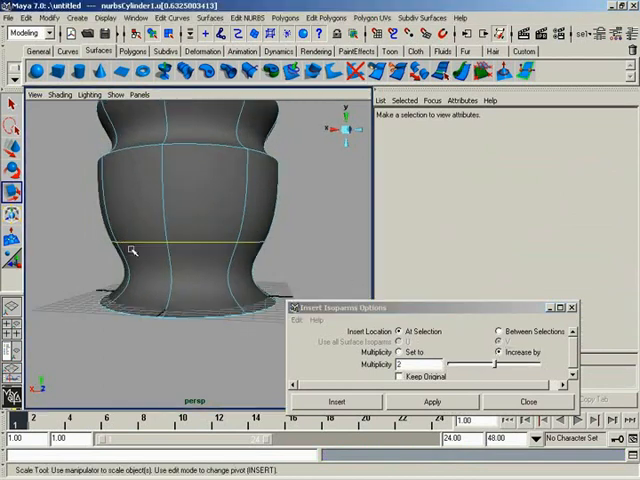
- Scale the lower CV ring inward to crease the waist, then orbit to look into the vase
left_click(336, 400)
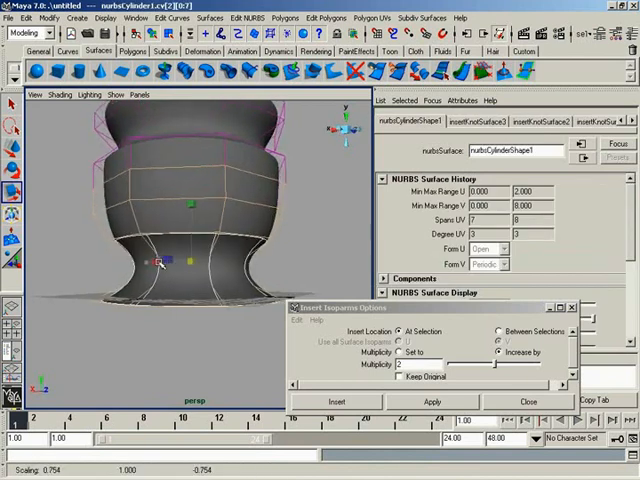
left_click_drag(176, 262, 190, 208)
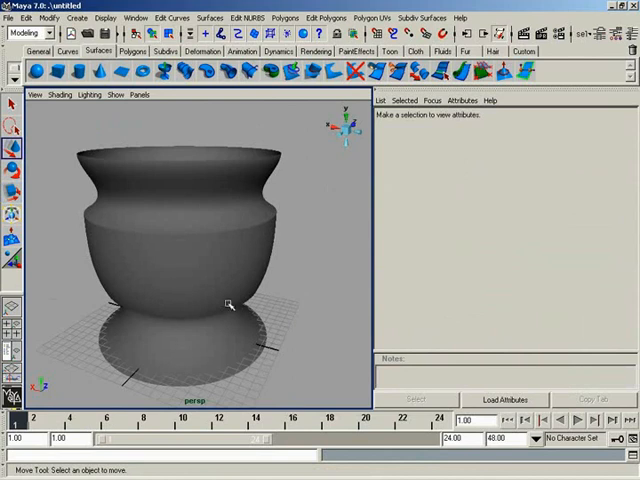
mouse_move(236, 176)
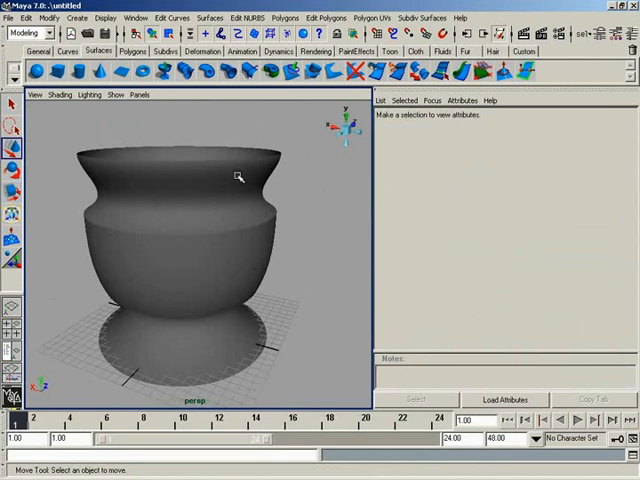
left_click_drag(240, 180, 224, 204)
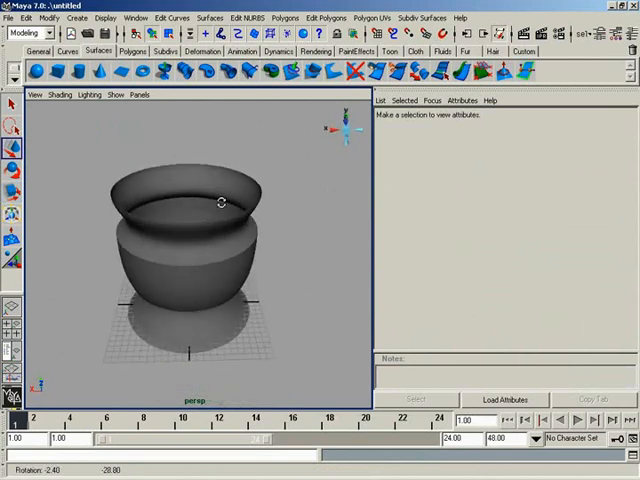